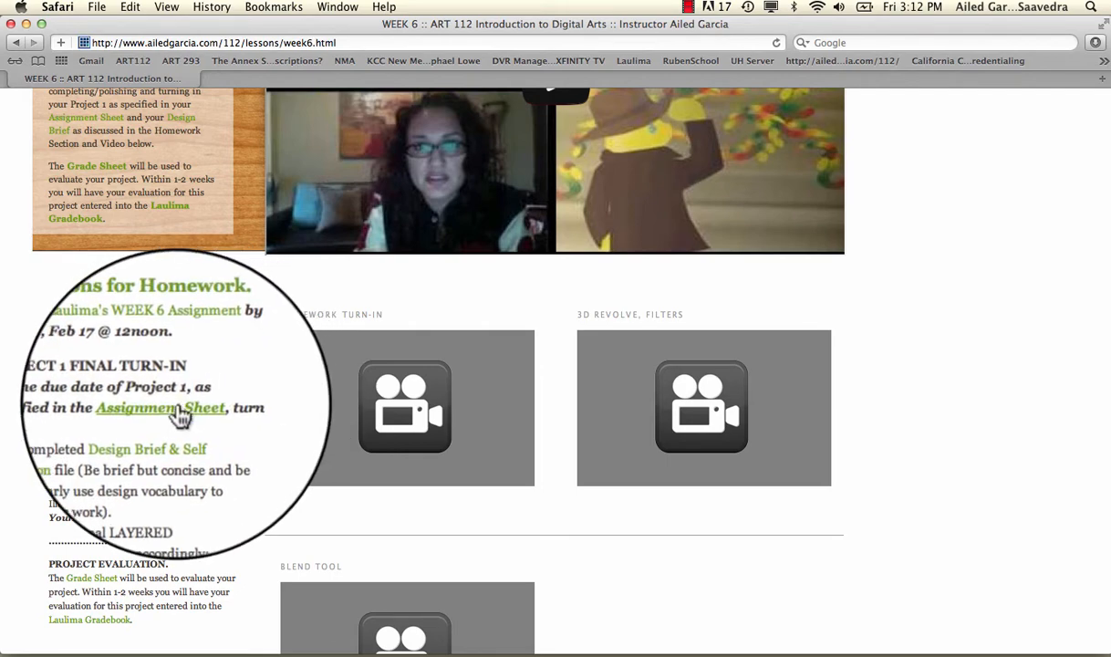
View the Project One Fantasy Meal assignment sheet PDF down to its Turn In Format section
left_click(160, 409)
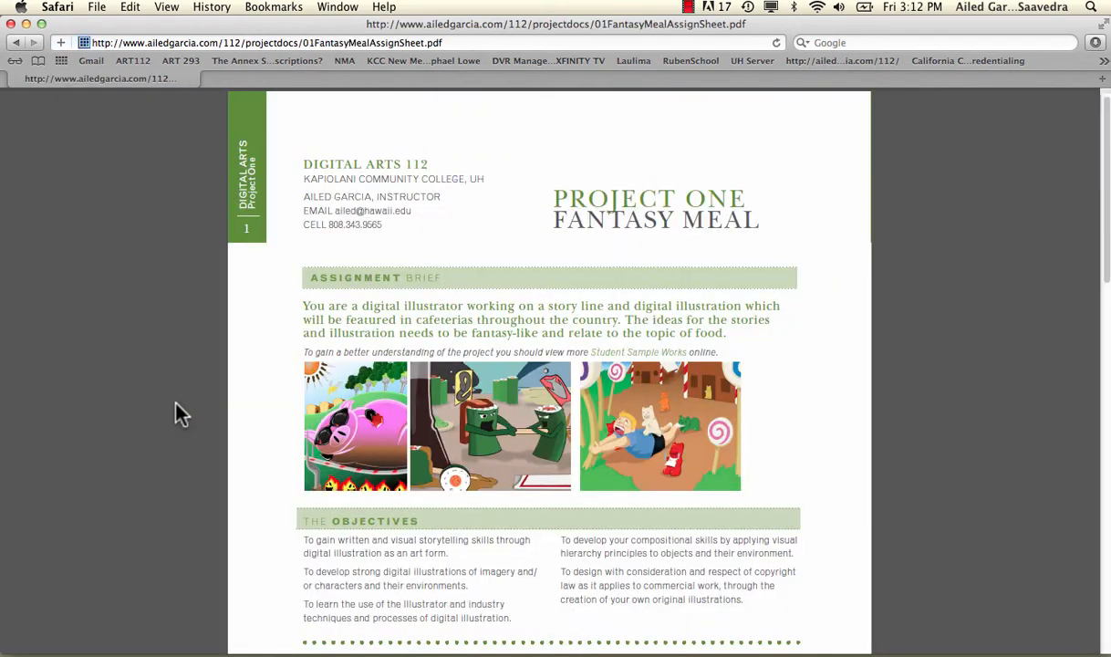
scroll("down", 3)
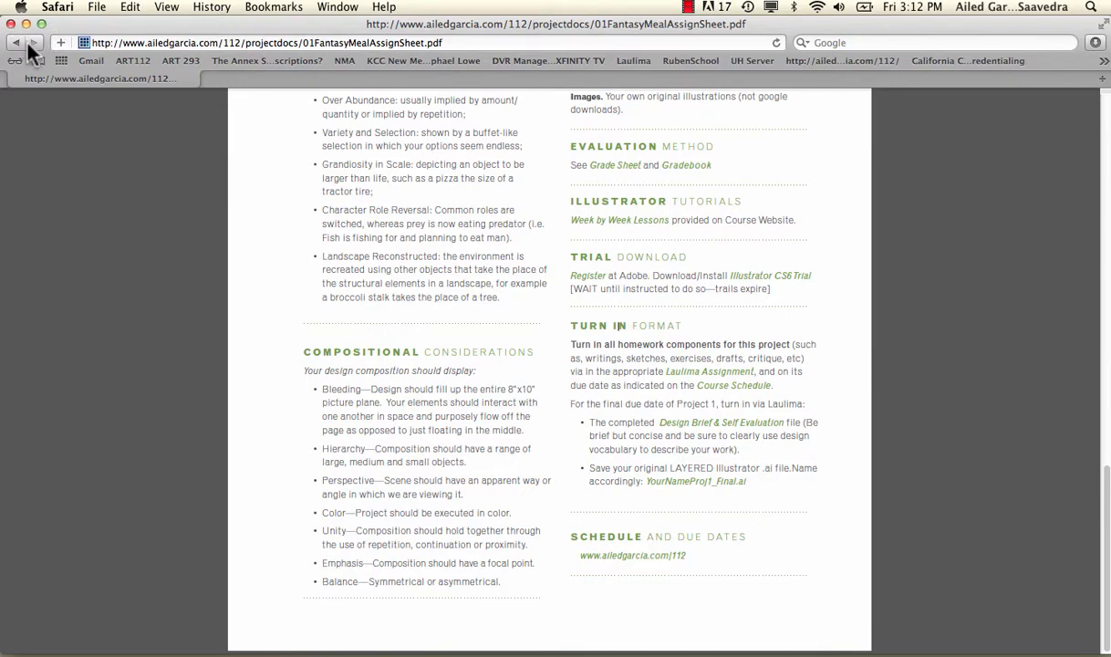
Go back to the Week 6 lesson page and show the downloaded Design Brief files
left_click(619, 219)
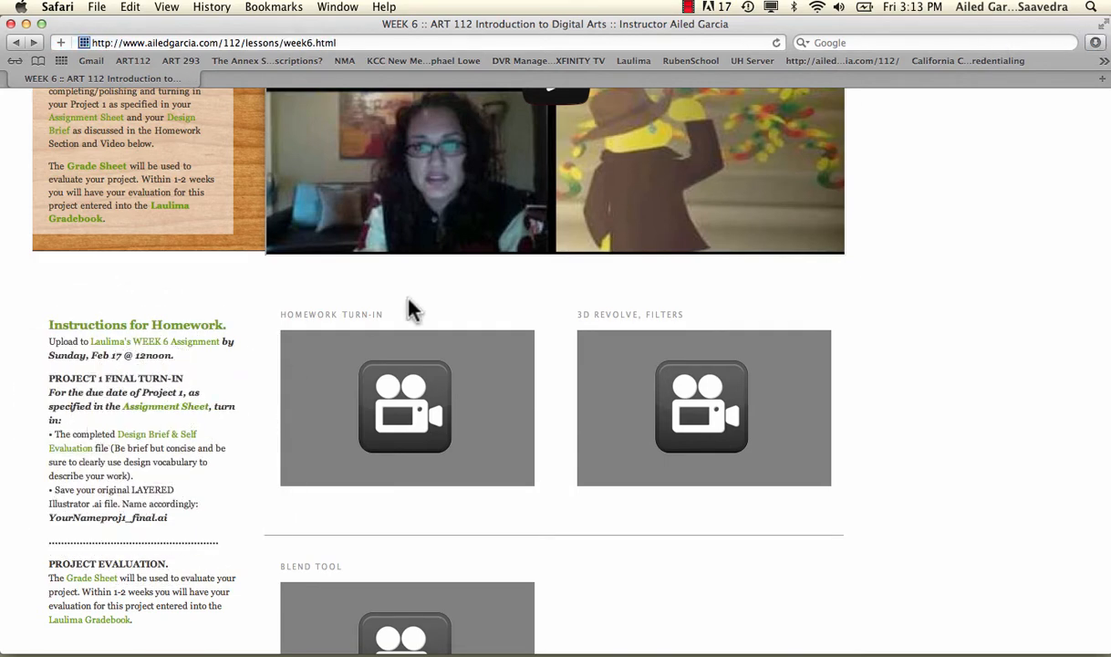
mouse_move(1098, 44)
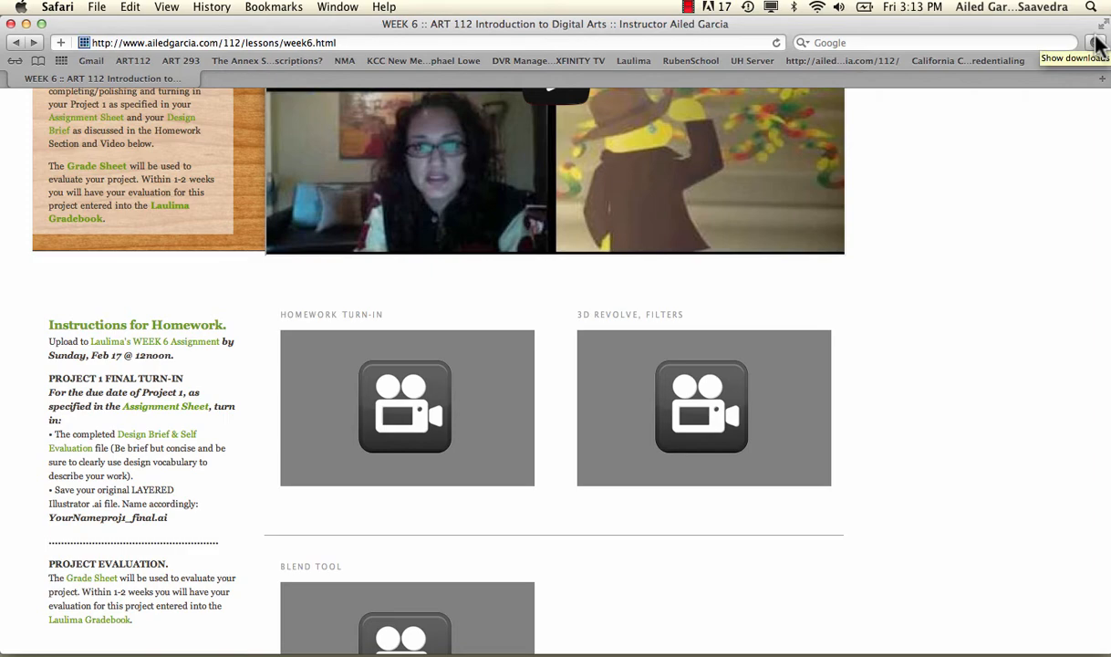
left_click(1076, 59)
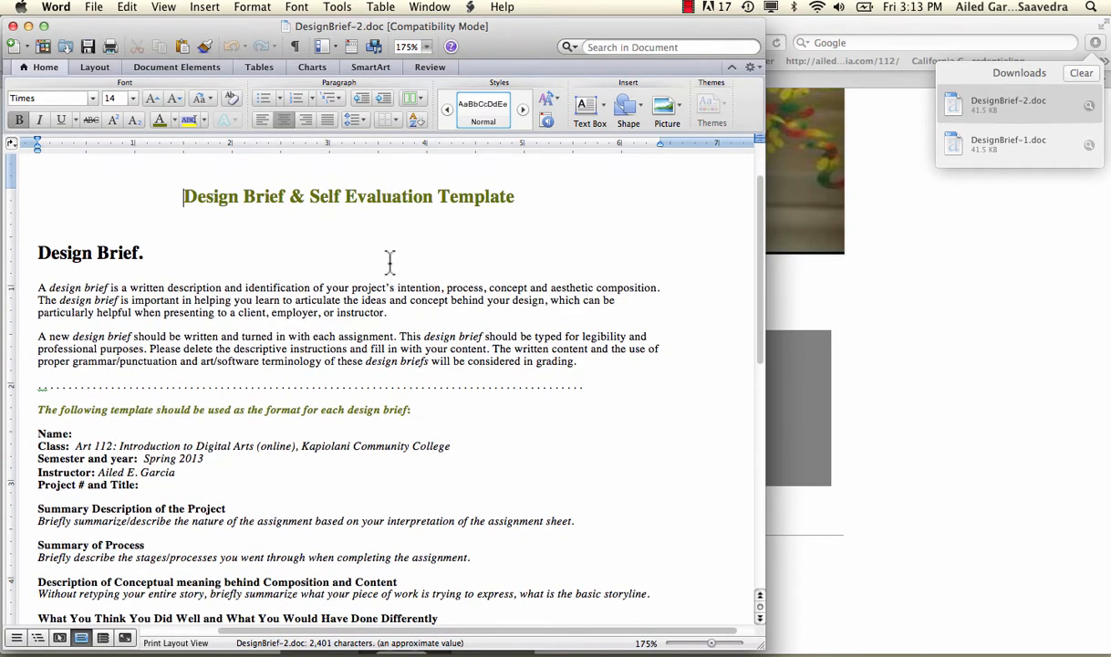
Review DesignBrief-2.doc in Word from the Design Brief section down to the Self Evaluation scale
scroll("down", 3)
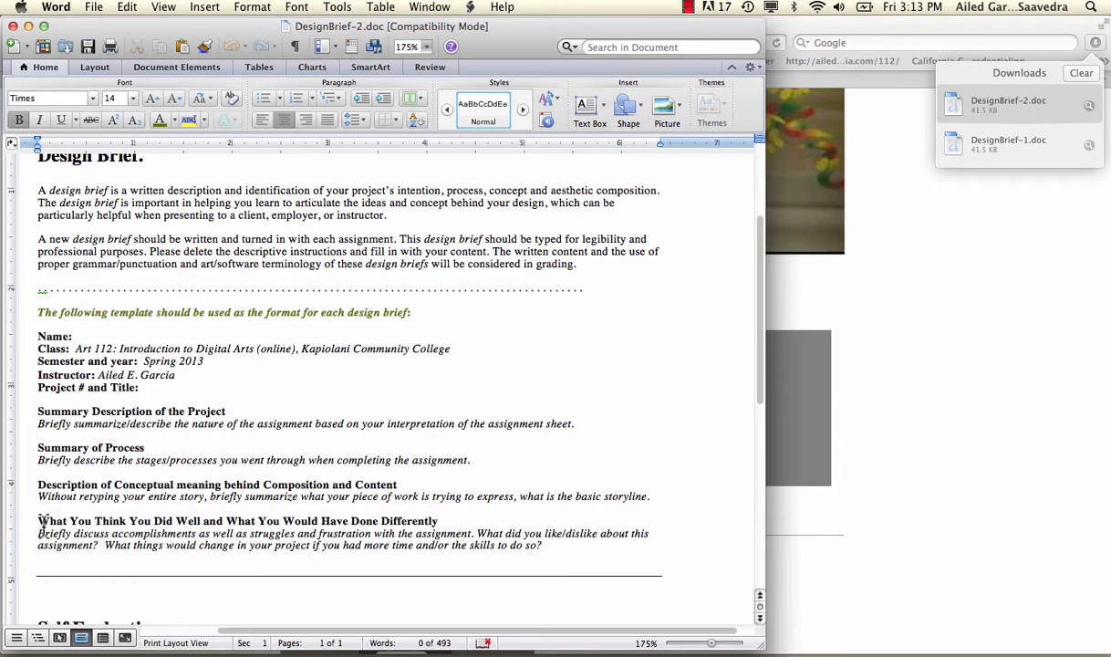
scroll("down", 3)
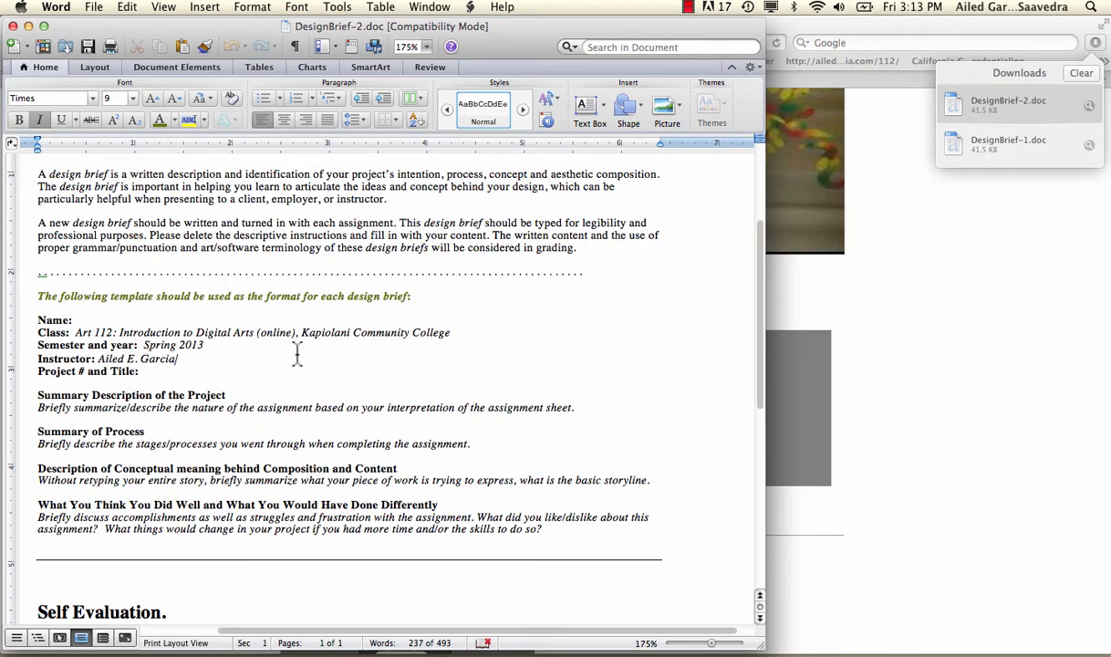
mouse_move(295, 354)
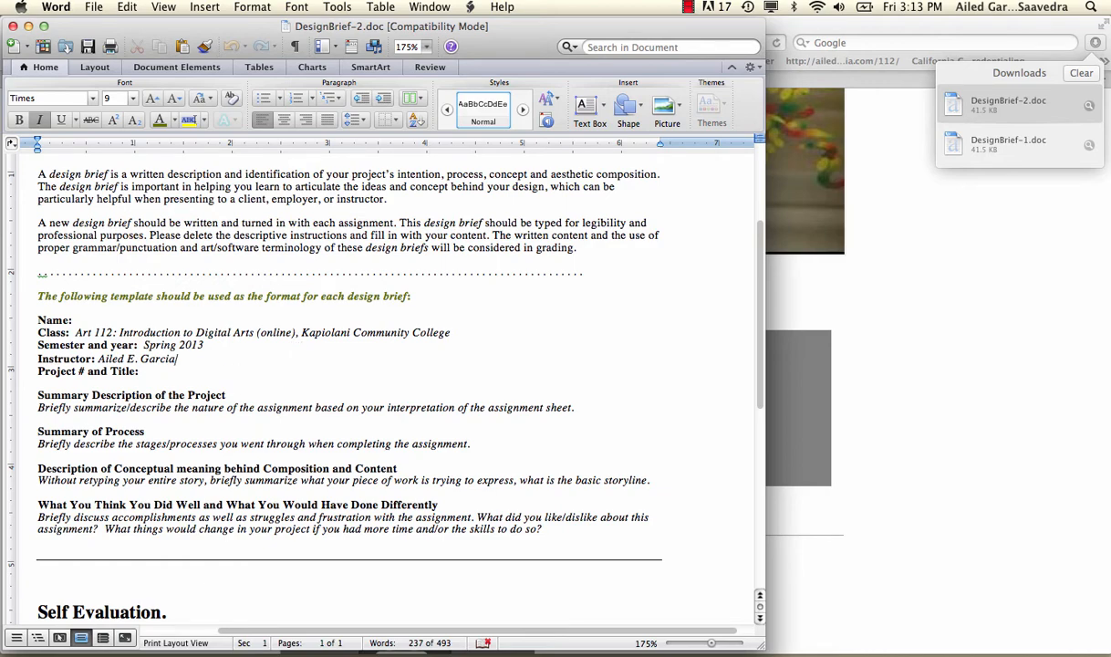
scroll("down", 3)
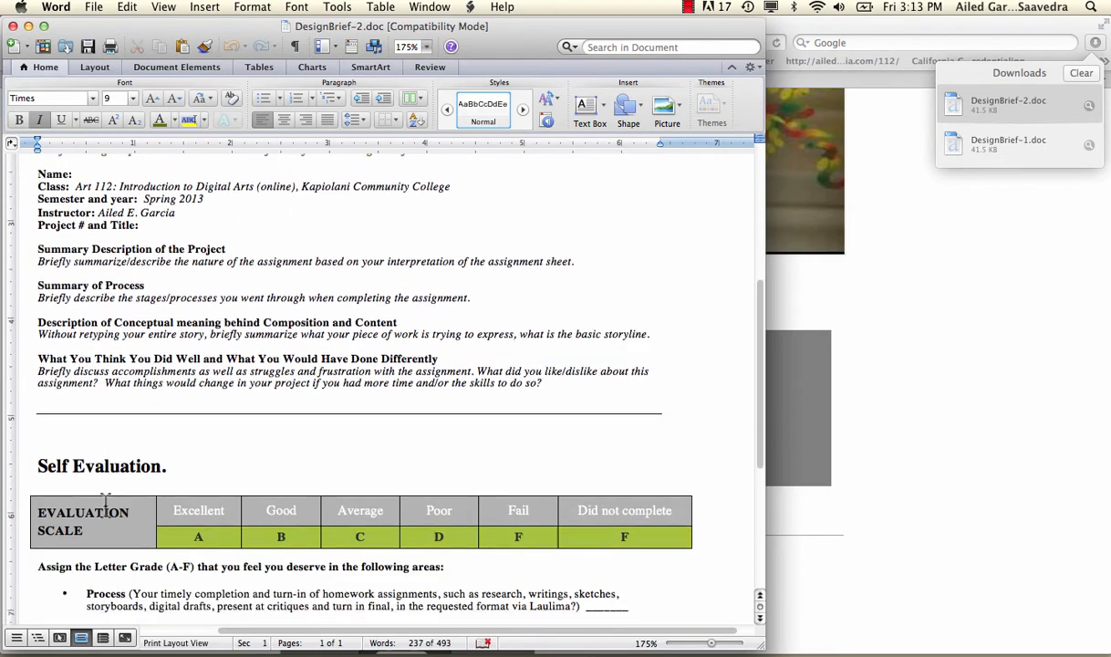
scroll("down", 3)
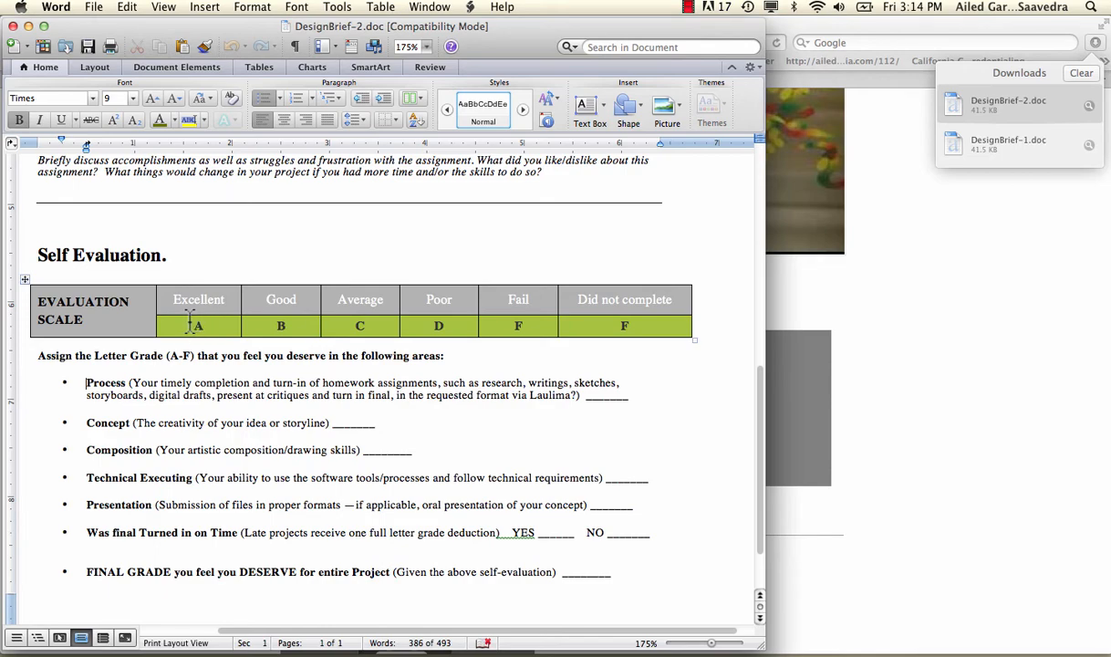
mouse_move(438, 333)
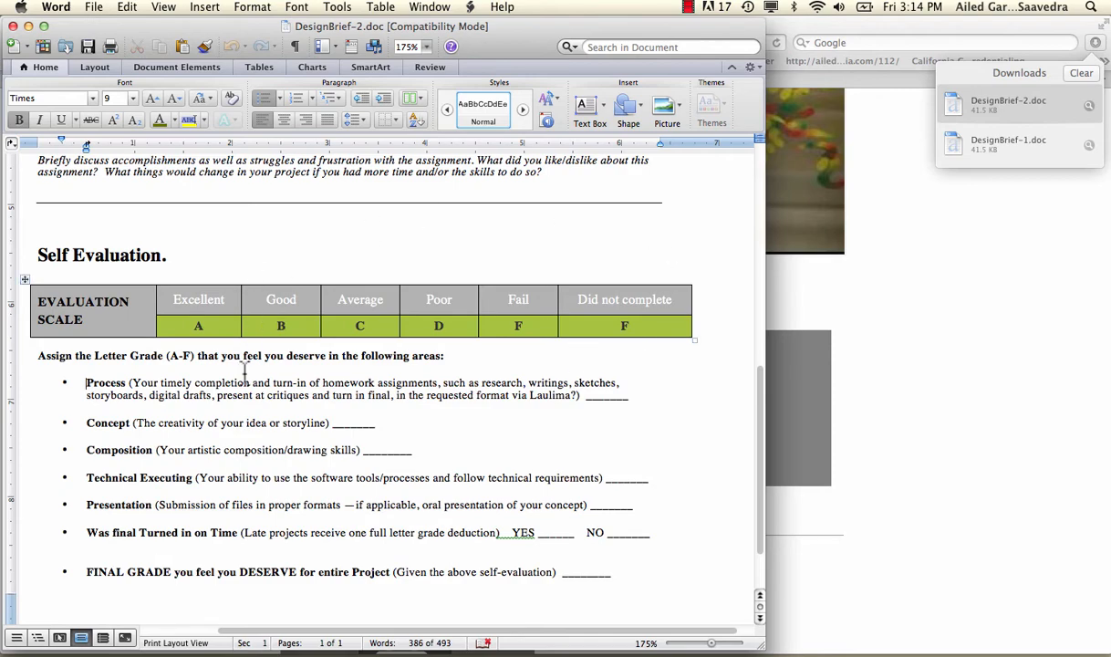
scroll("down", 3)
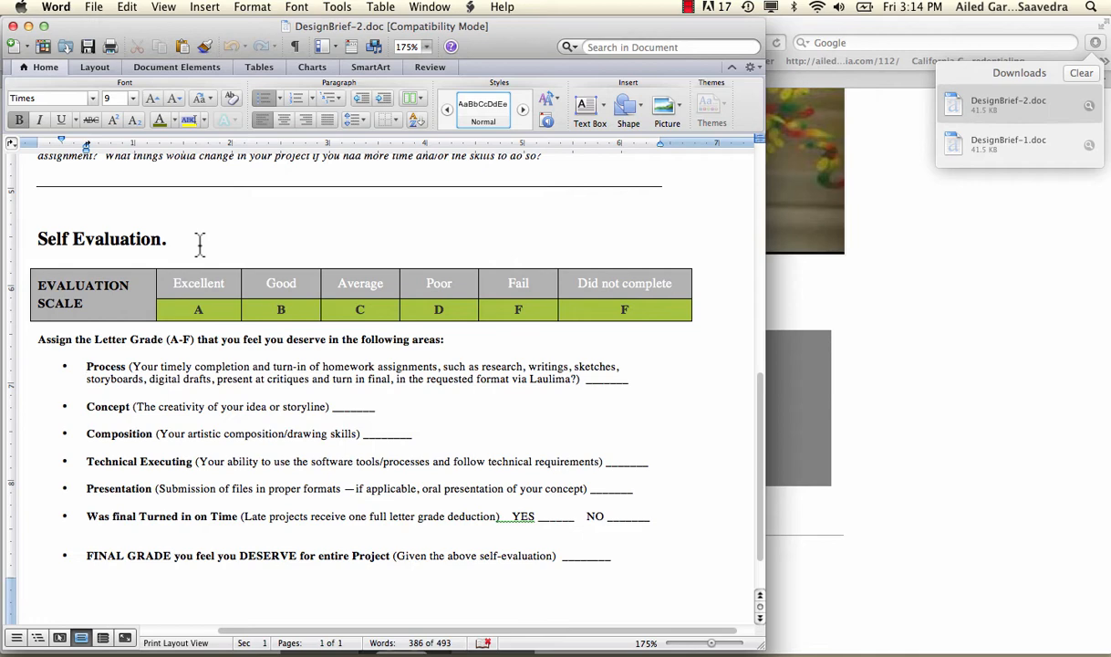
left_click(87, 373)
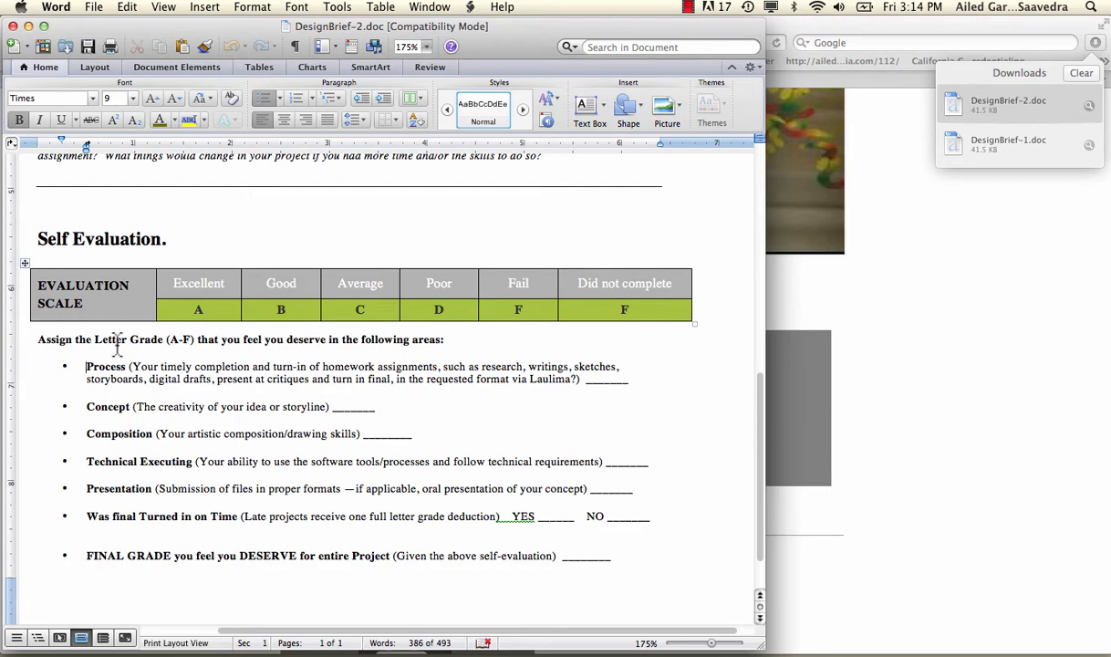
scroll("up", 3)
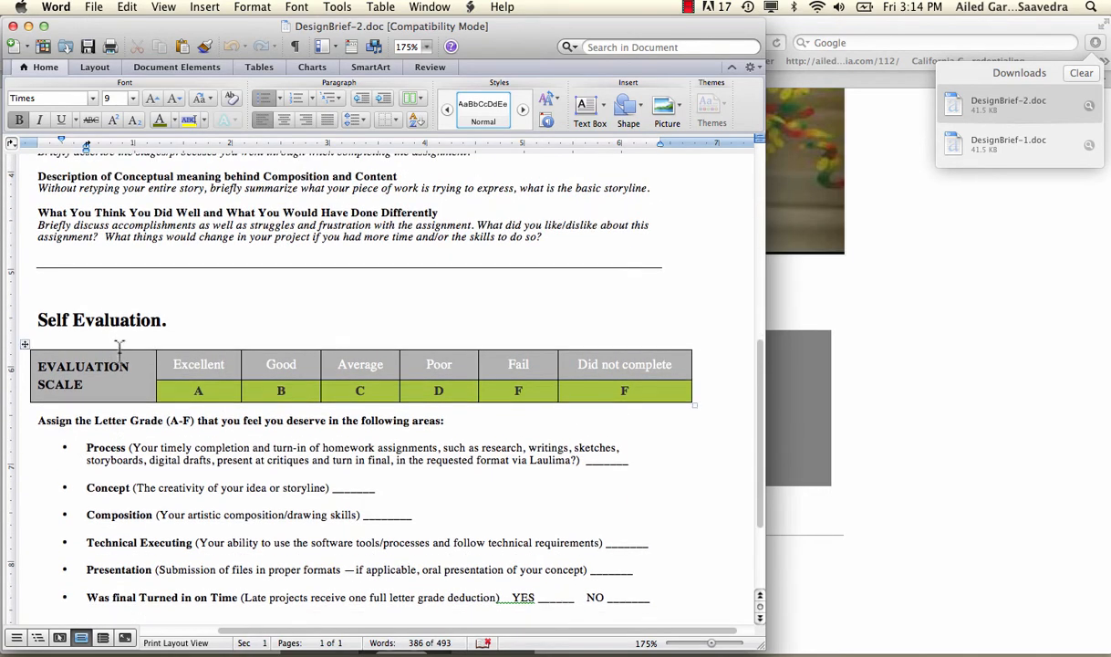
scroll("up", 3)
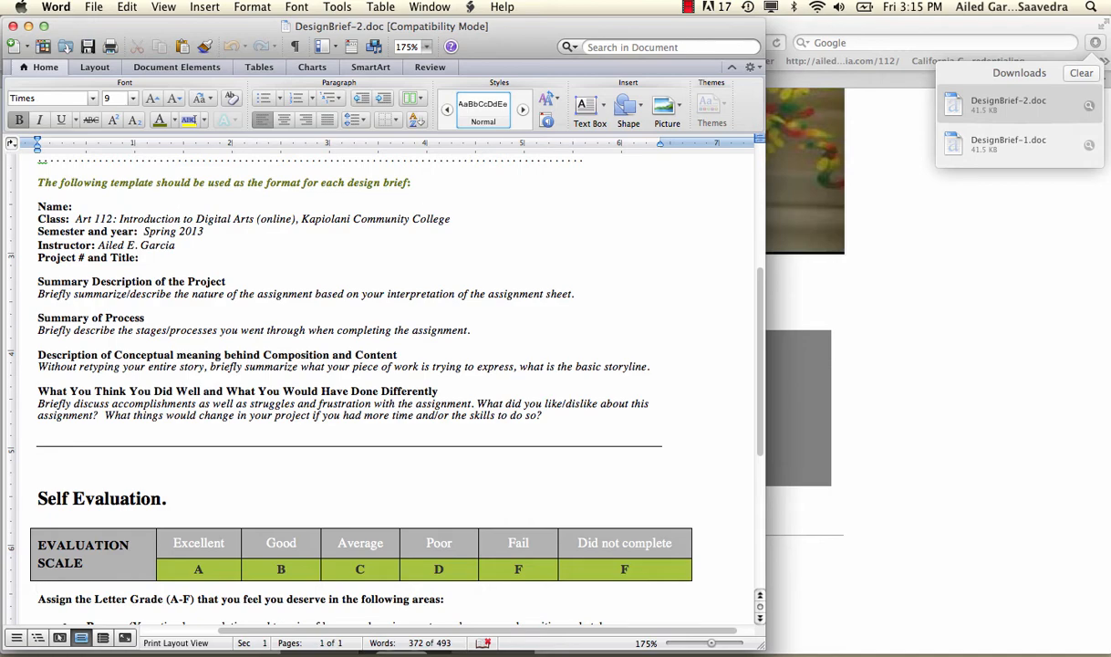
mouse_move(235, 280)
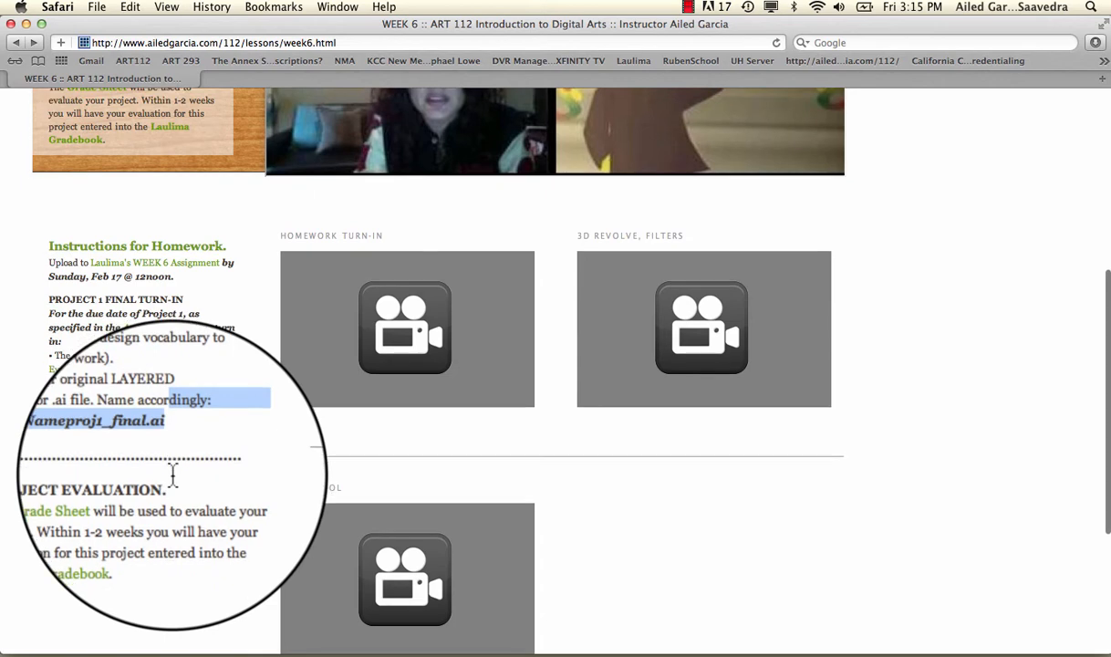
mouse_move(113, 511)
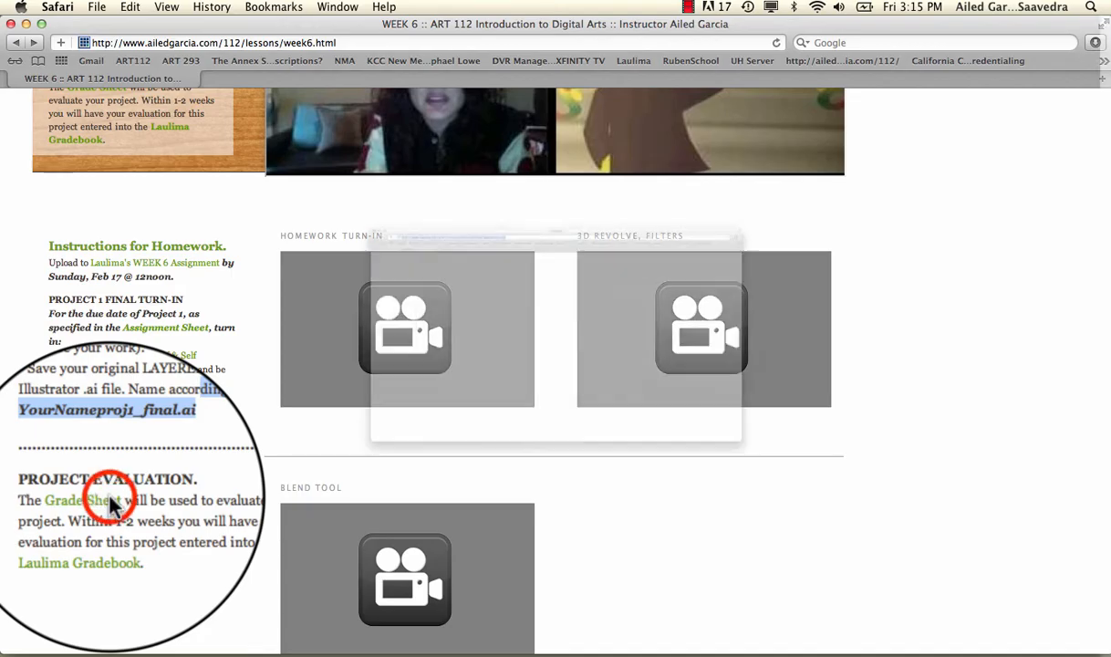
View the Project 1 Fantasy Meal grade sheet PDF through its concept, composition and technical criteria
left_click(88, 500)
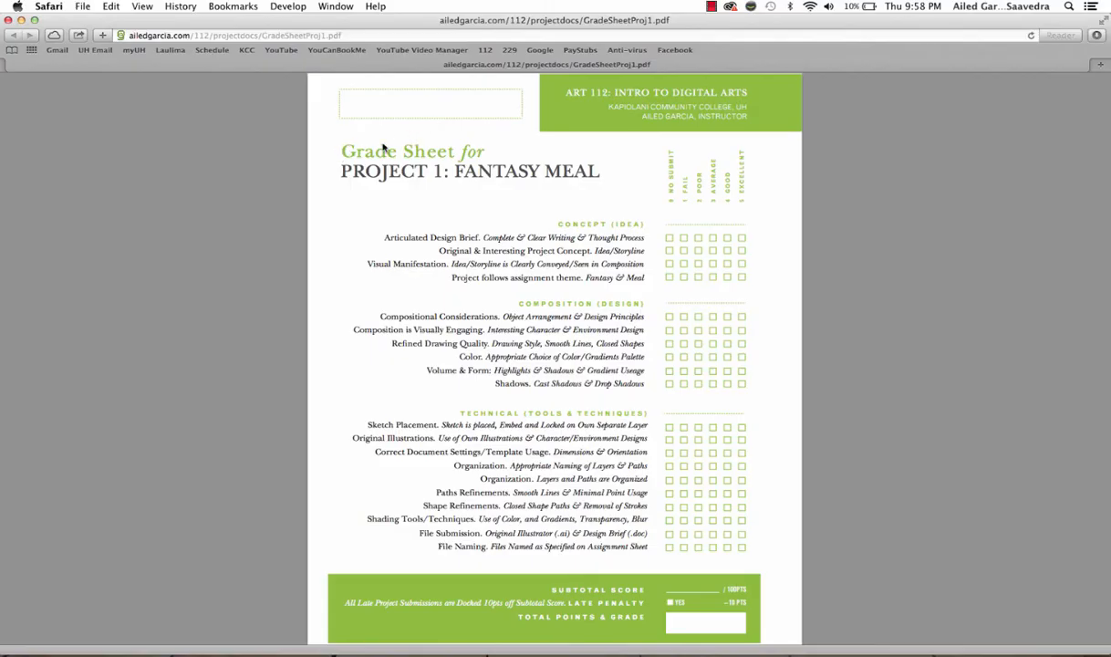
mouse_move(584, 204)
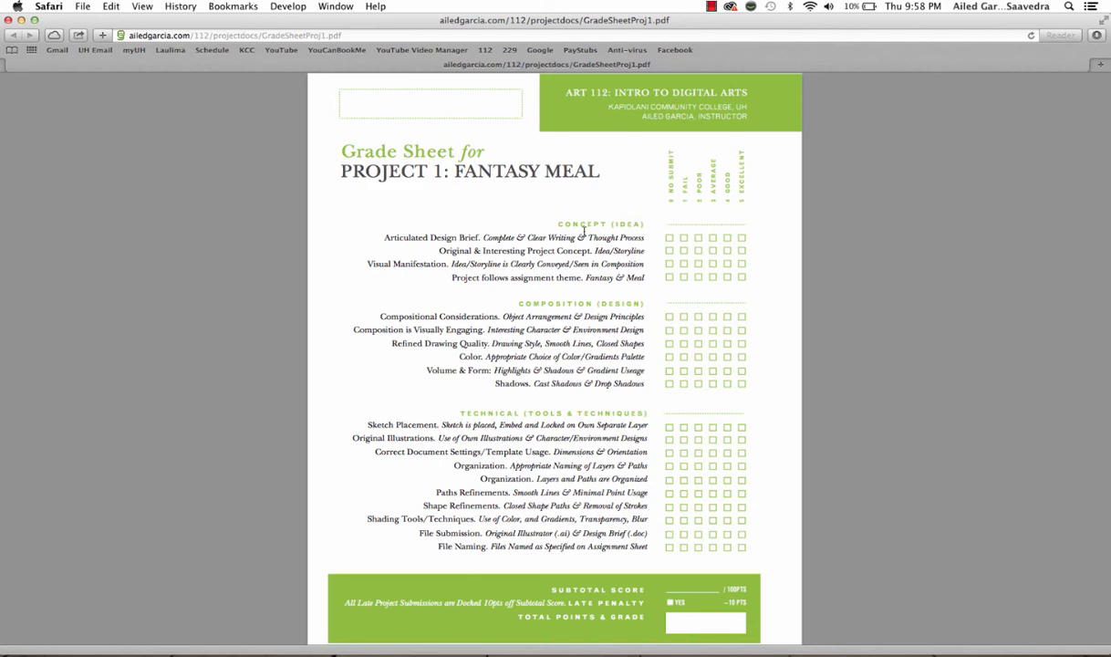
mouse_move(604, 324)
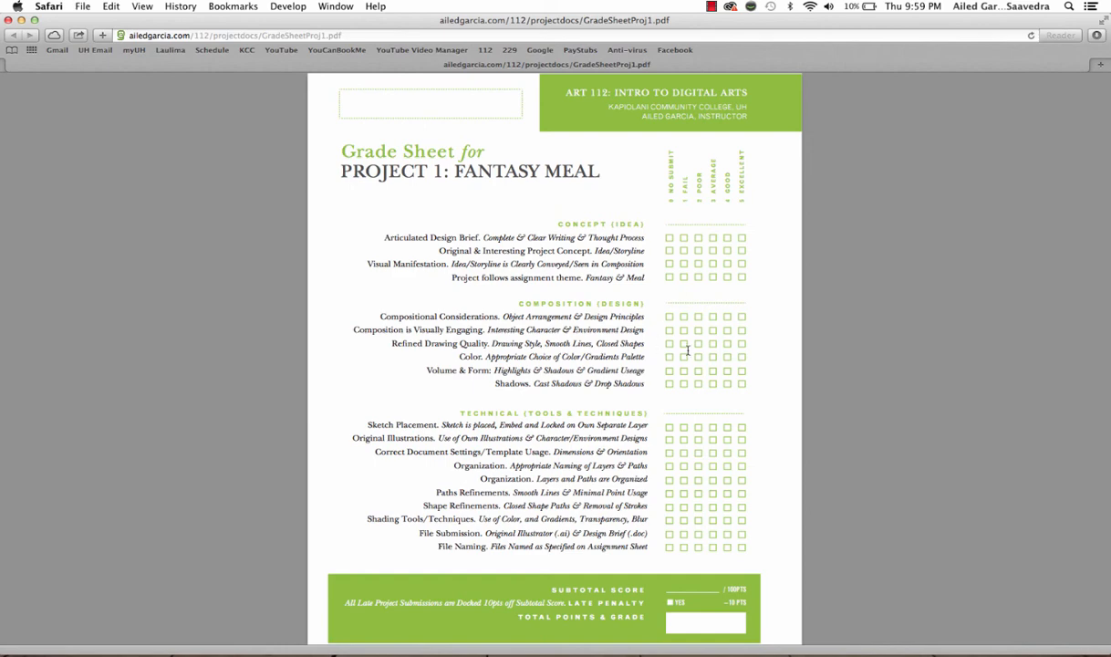
mouse_move(753, 522)
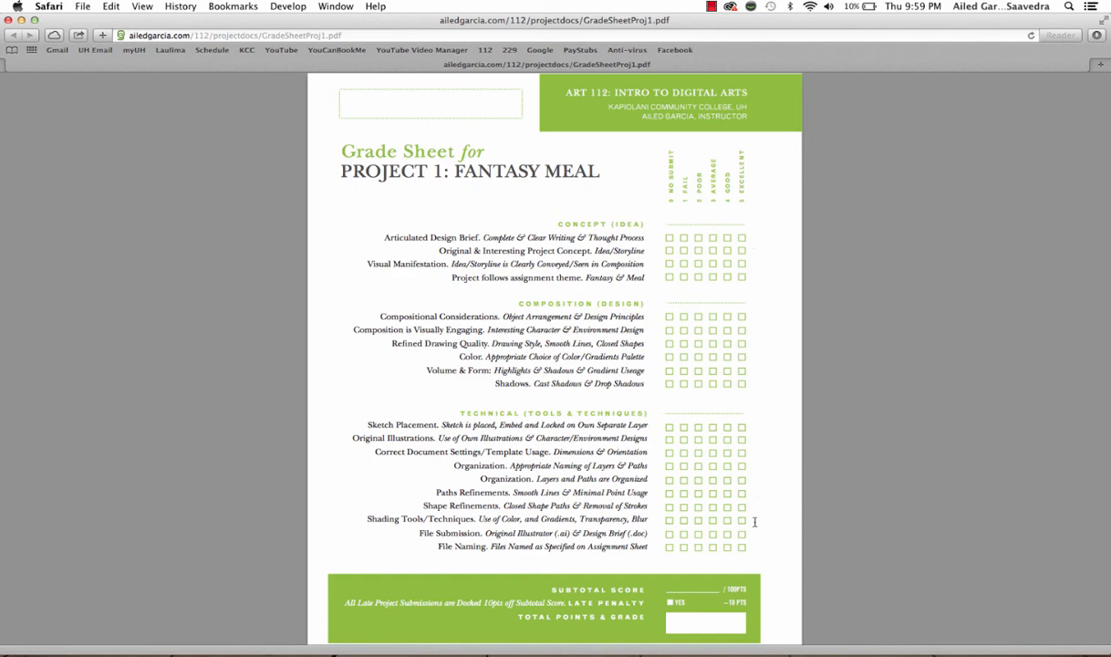
scroll("down", 3)
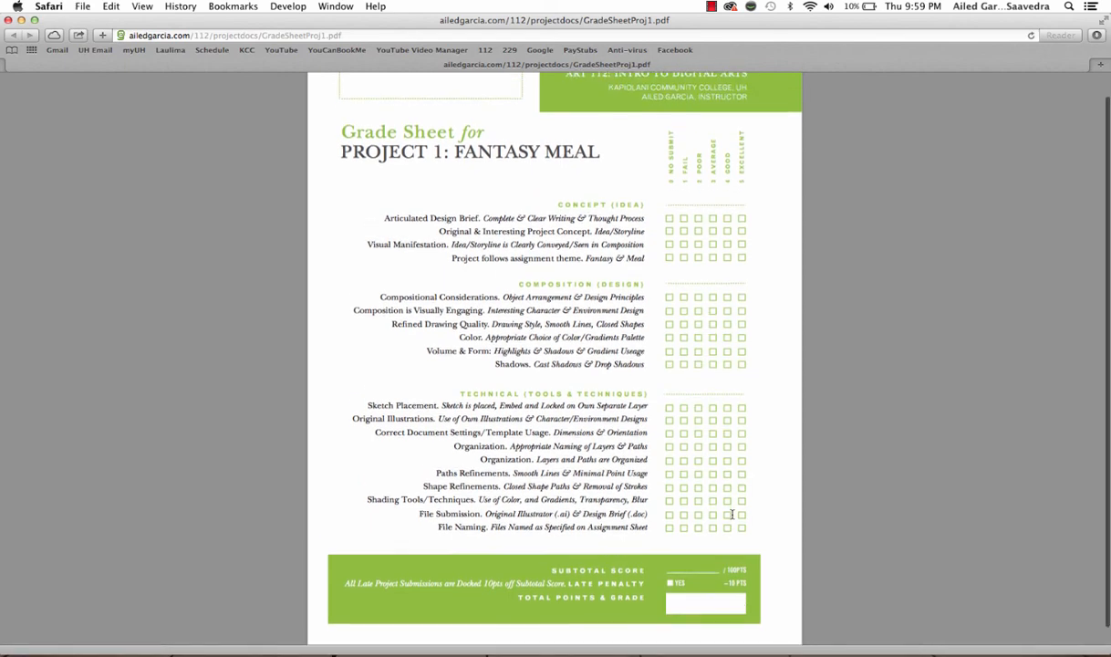
scroll("up", 3)
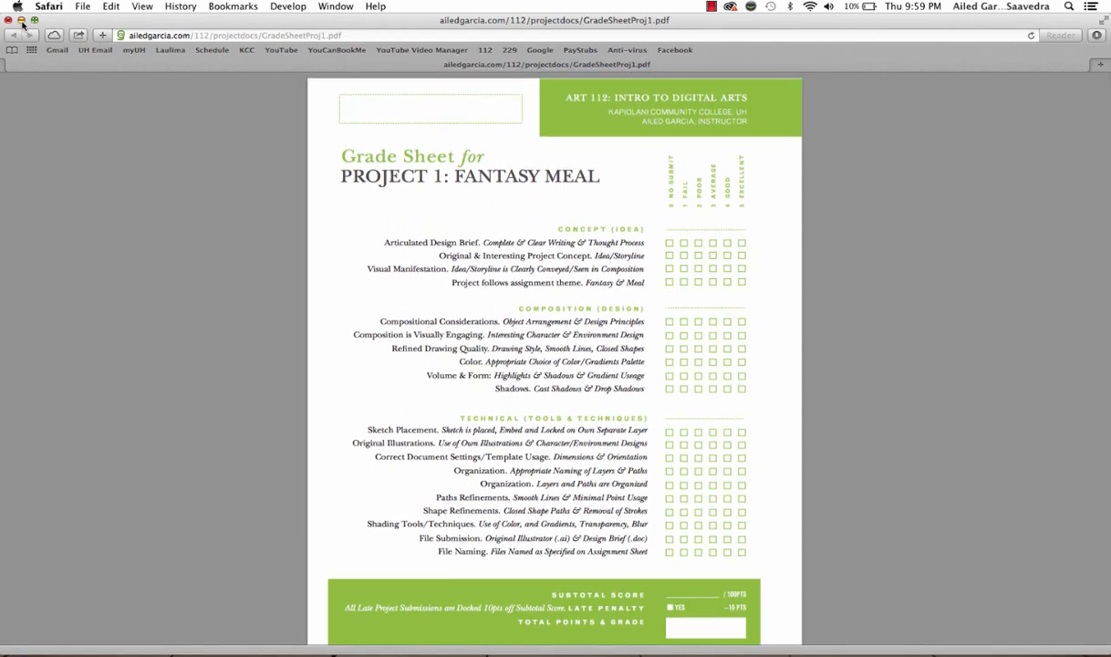